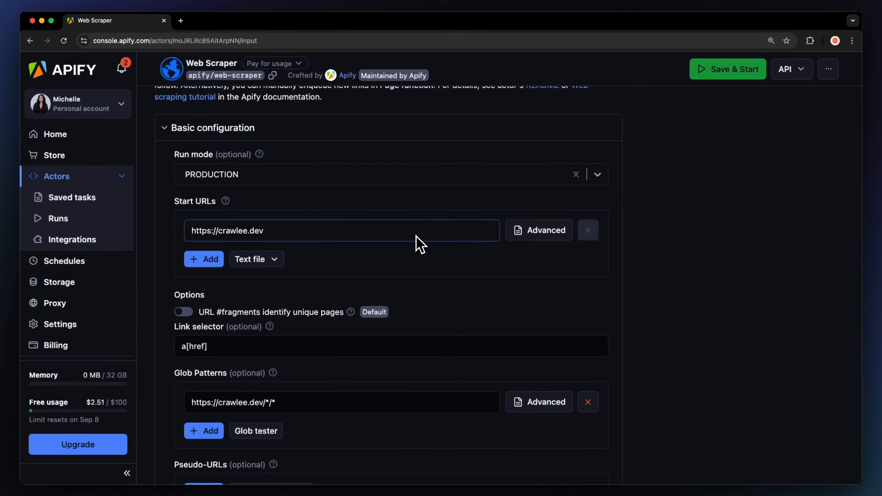
scroll(down, 3)
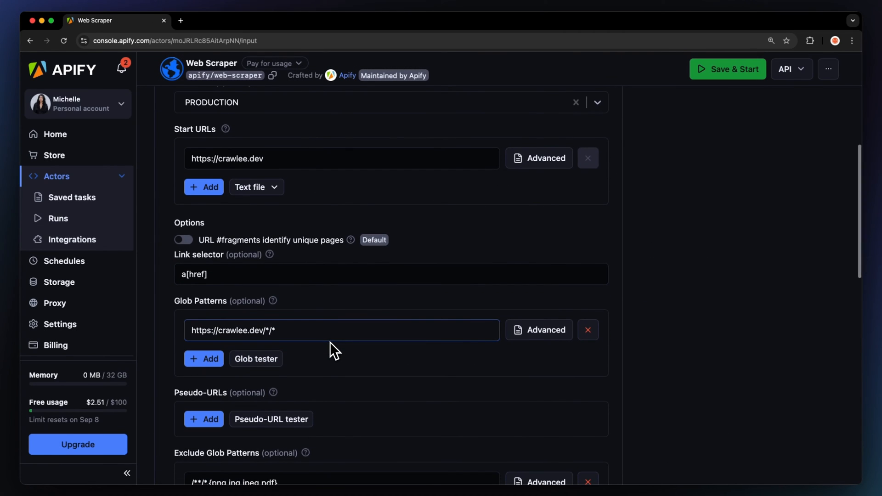